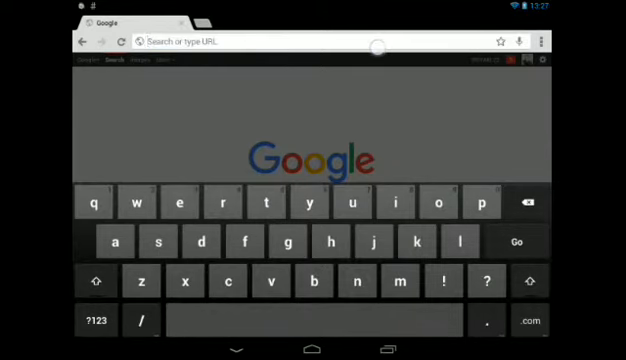
pyautogui.write('http://adf.ly/1a5kek')
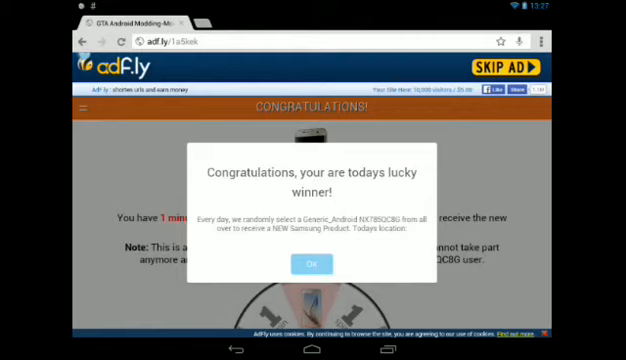
# Skip the adf.ly ad and scroll the Fast and Furious Pack V2 post down to its Mega download link.
pyautogui.click(310, 262)
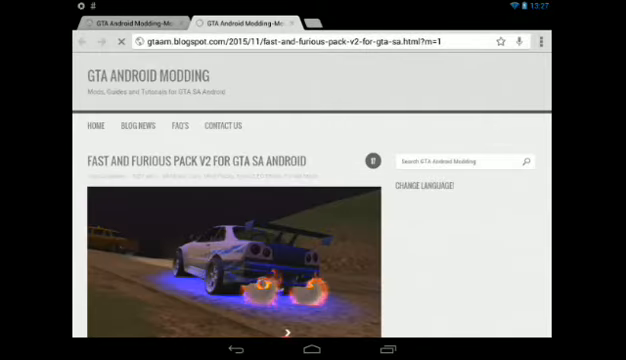
pyautogui.scroll(-3)
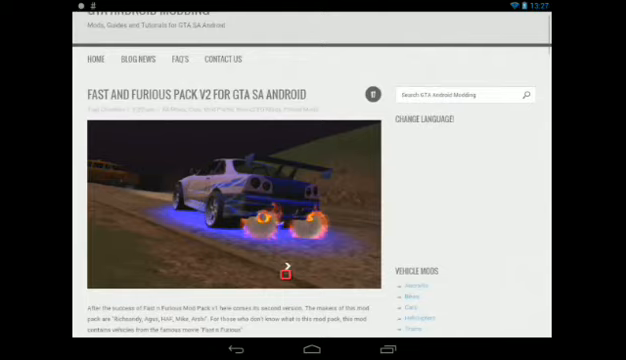
pyautogui.scroll(-3)
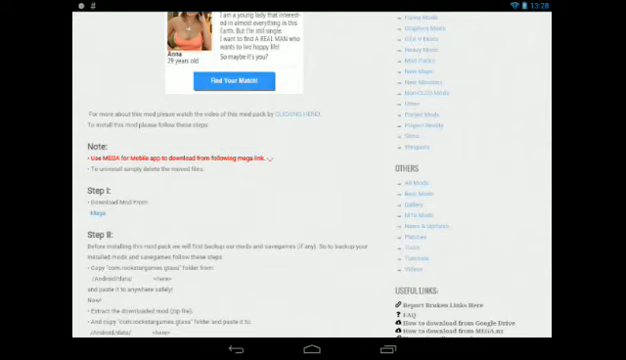
pyautogui.scroll(-3)
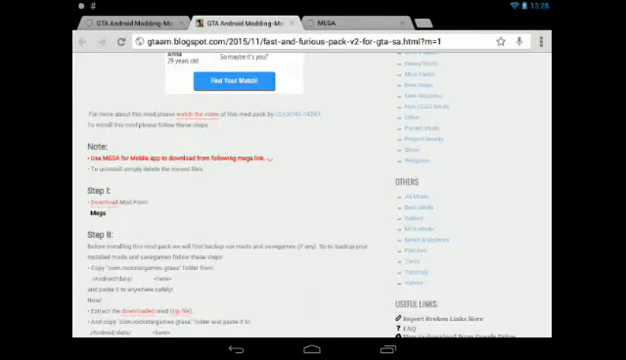
pyautogui.scroll(-3)
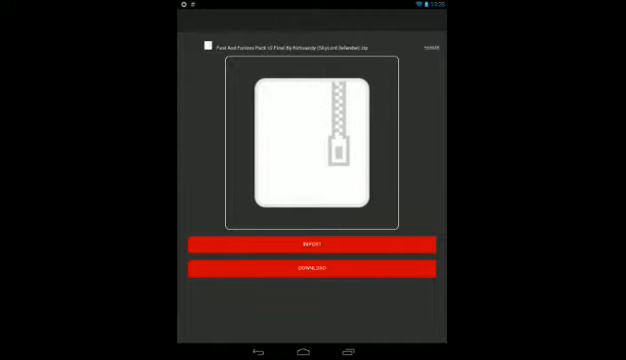
# Download the Fast and Furious Pack v2 zip from its MEGA file page to the device.
pyautogui.click(272, 268)
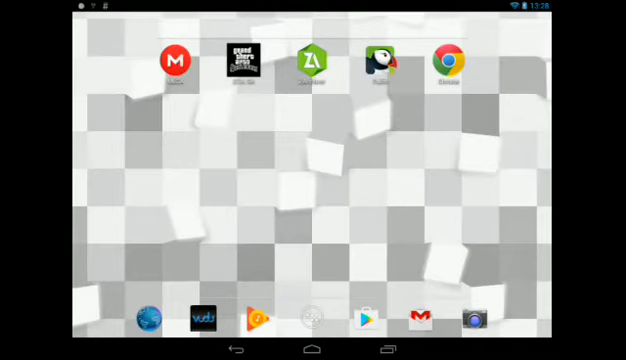
# Launch Solid Explorer and enter the MEGA Downloads folder holding the pack zip.
pyautogui.click(312, 62)
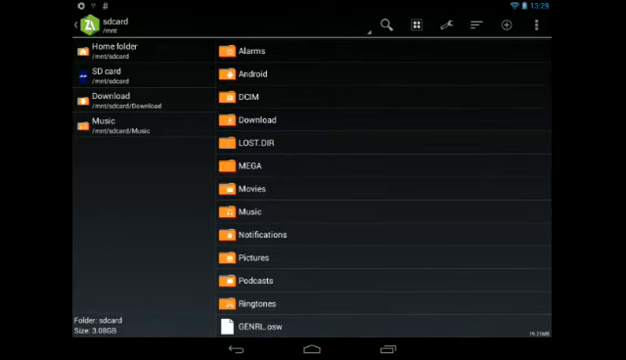
pyautogui.doubleClick(258, 164)
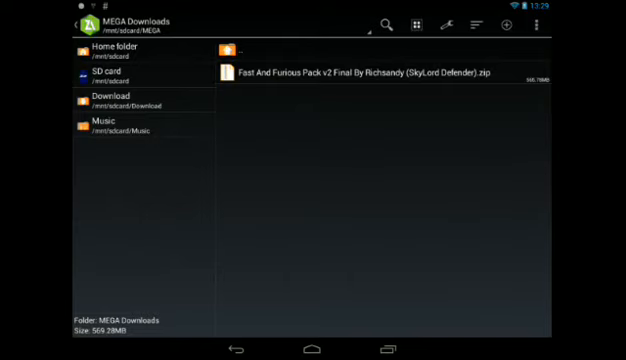
# Extract the Fast And Furious Pack v2 zip into the sdcard's Android folder.
pyautogui.click(380, 72)
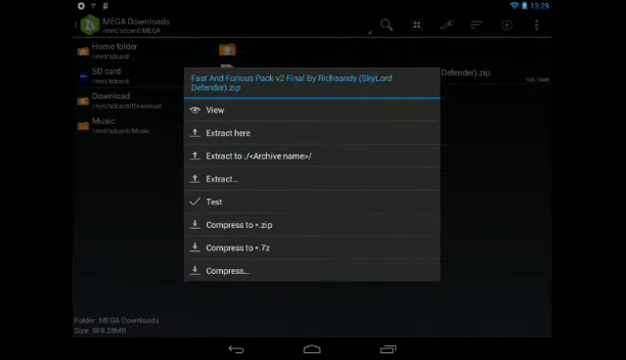
pyautogui.click(212, 108)
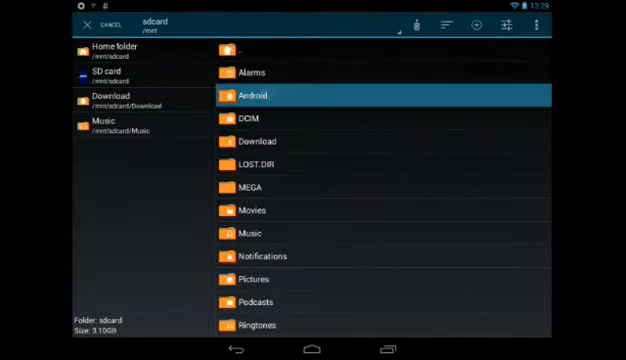
pyautogui.doubleClick(252, 96)
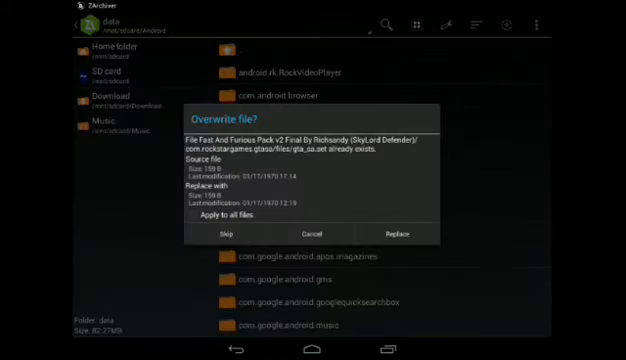
# Replace all conflicting GTA San Andreas files with the pack's versions, applied to every file.
pyautogui.click(192, 218)
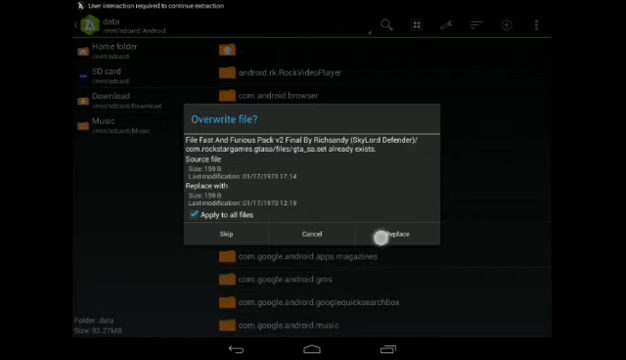
pyautogui.click(384, 232)
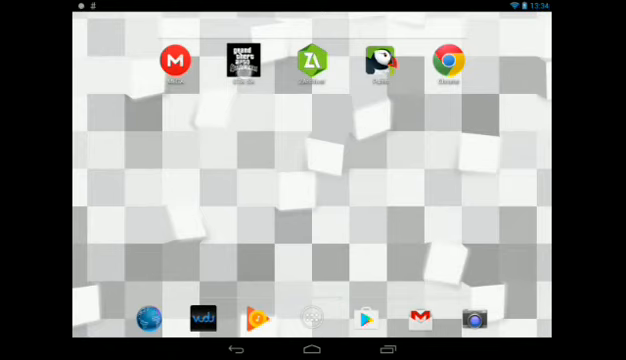
# Launch the modded GTA San Andreas from the home screen.
pyautogui.click(240, 62)
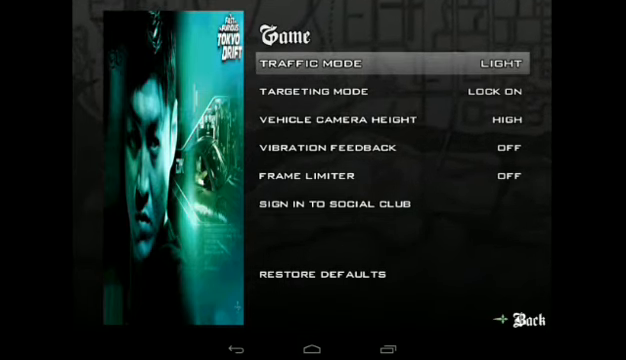
# From the main menu, enter Settings > Audio Setup and adjust a volume slider.
pyautogui.click(528, 316)
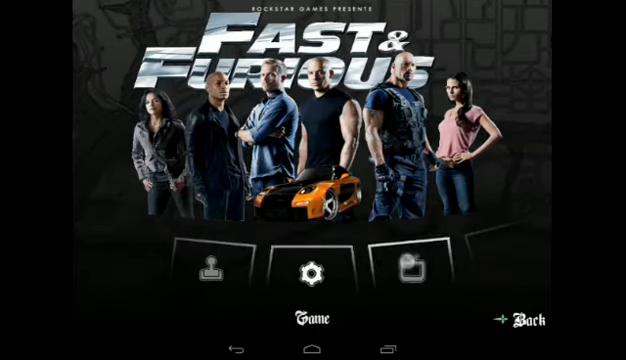
pyautogui.click(312, 272)
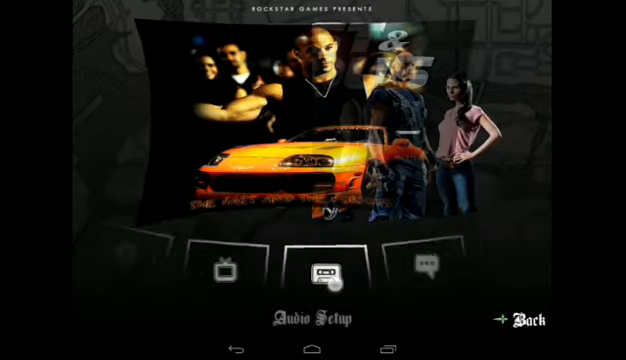
pyautogui.click(324, 268)
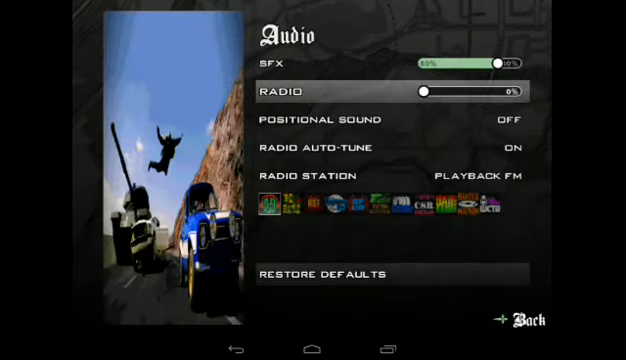
pyautogui.moveTo(500, 62); pyautogui.dragTo(450, 62)
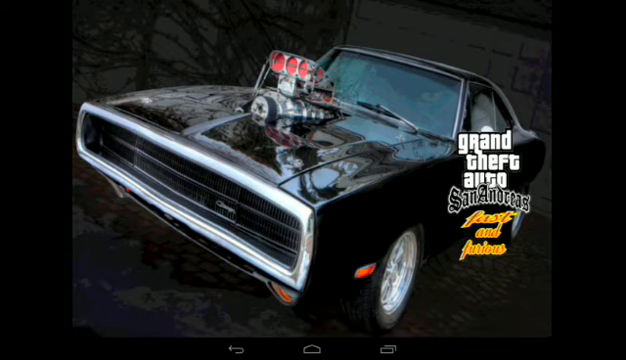
# Continue past the Fast and Furious loading screen into gameplay.
pyautogui.click(312, 180)
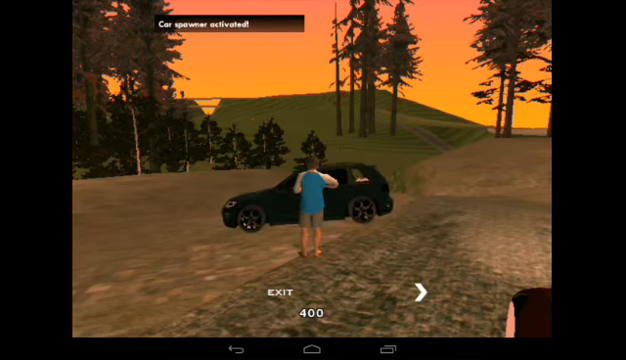
# Cycle the car spawner through two more vehicles, then get into the white car.
pyautogui.click(422, 292)
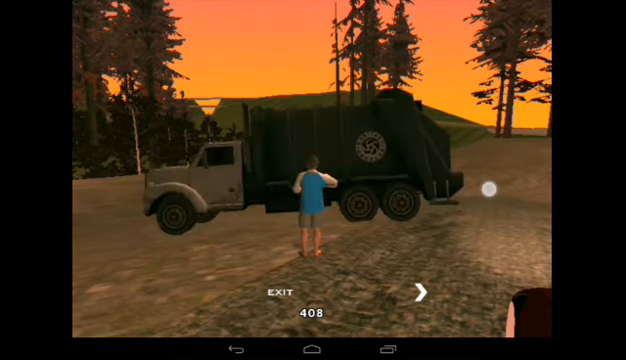
pyautogui.click(422, 292)
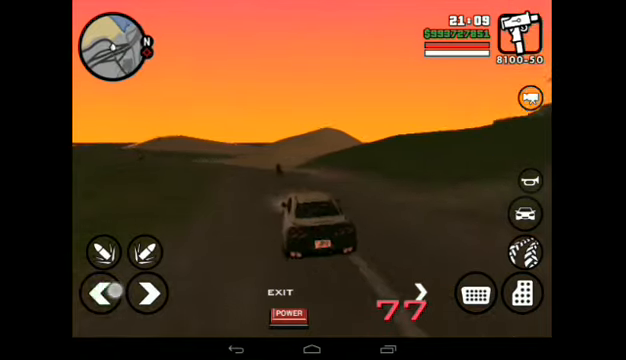
pyautogui.click(100, 292)
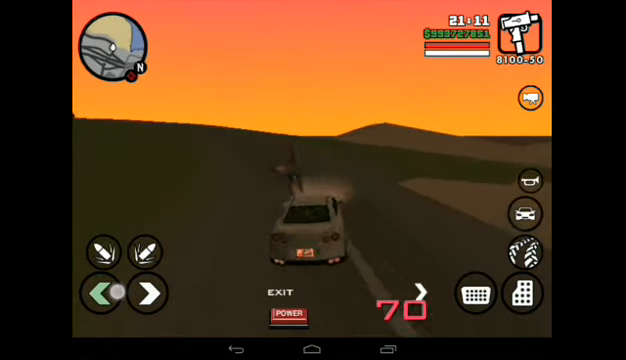